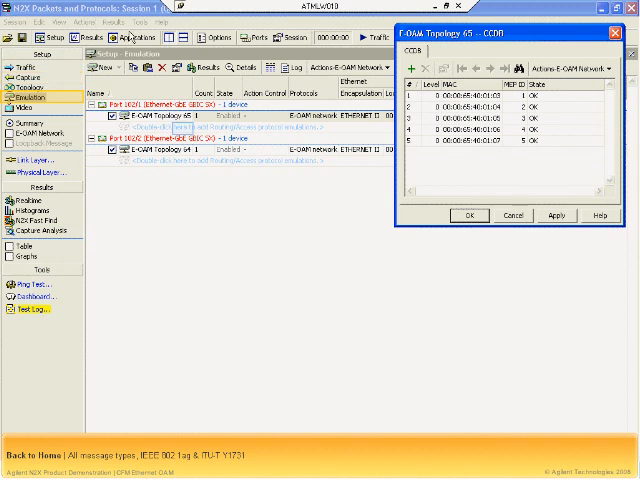
# Add an E-OAM Loopback Message emulation from the Ethernet OAM emulation types.
pyautogui.click(100, 67)
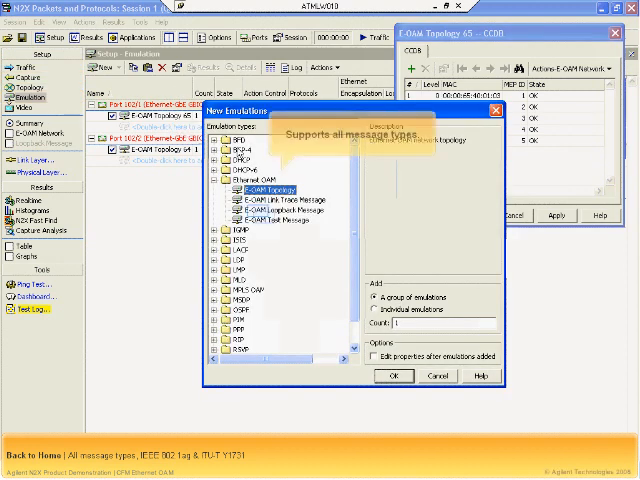
pyautogui.click(290, 209)
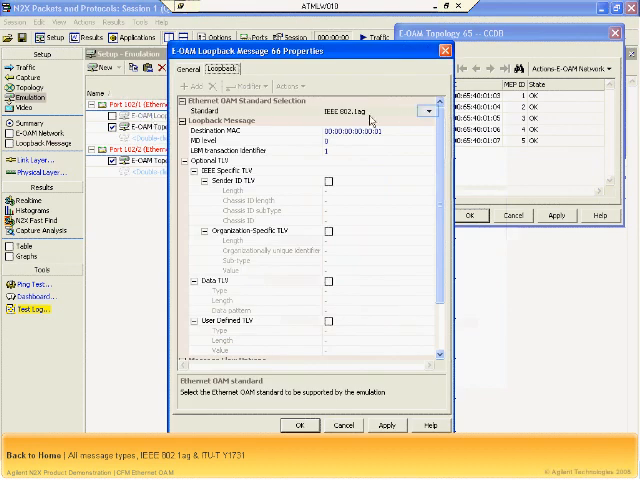
# Switch the loopback message standard from IEEE 802.1ag to ITU-T Y1731.
pyautogui.click(428, 110)
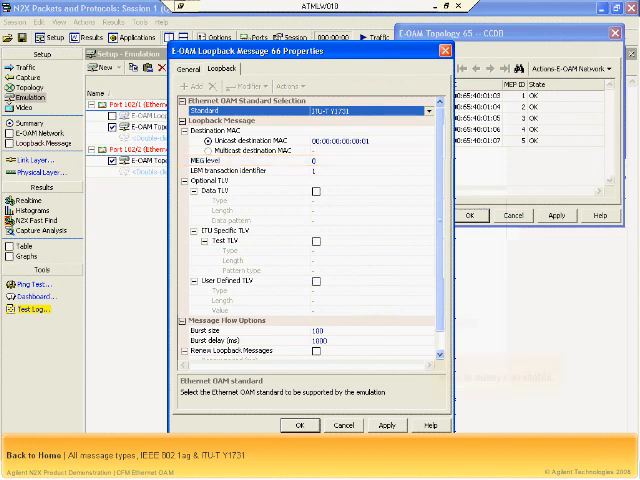
pyautogui.moveTo(430, 425)
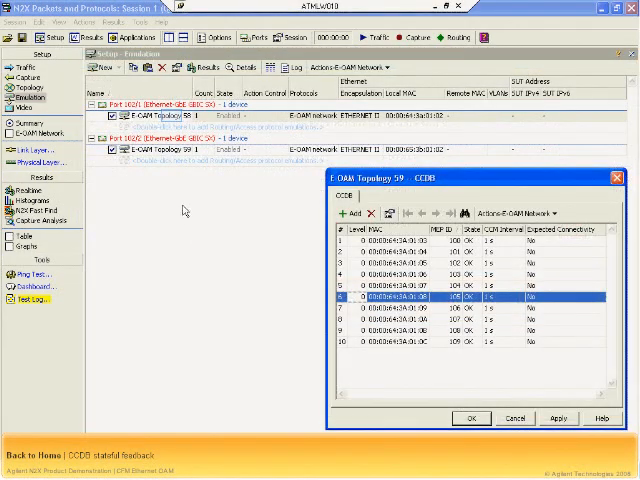
# Disable one terminating link on the topology emulation.
pyautogui.rightClick(150, 130)
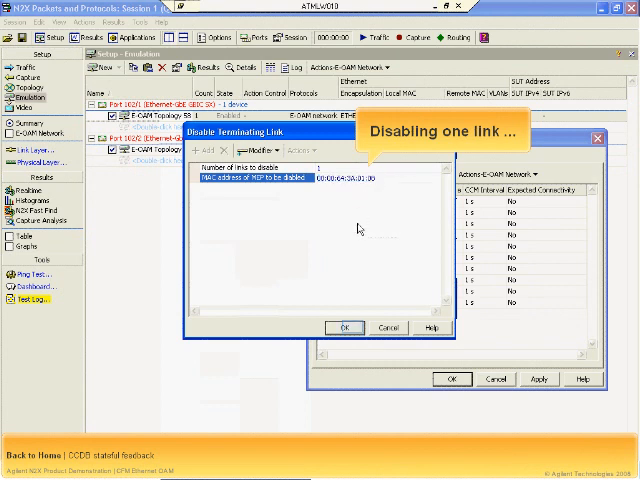
pyautogui.click(345, 327)
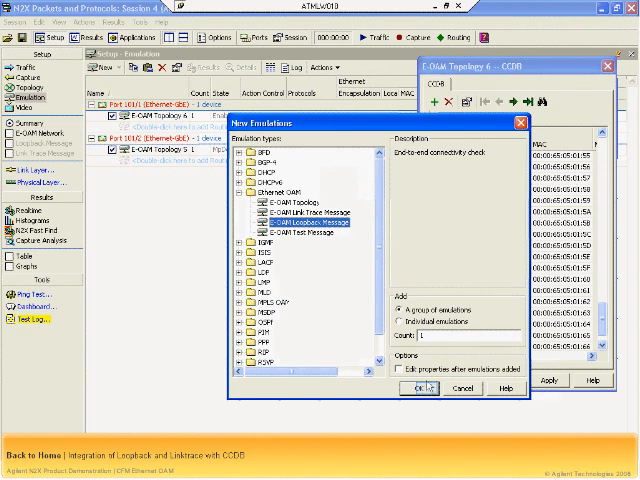
# Add the E-OAM Loopback Message emulation and paste the copied MPs into it.
pyautogui.click(418, 389)
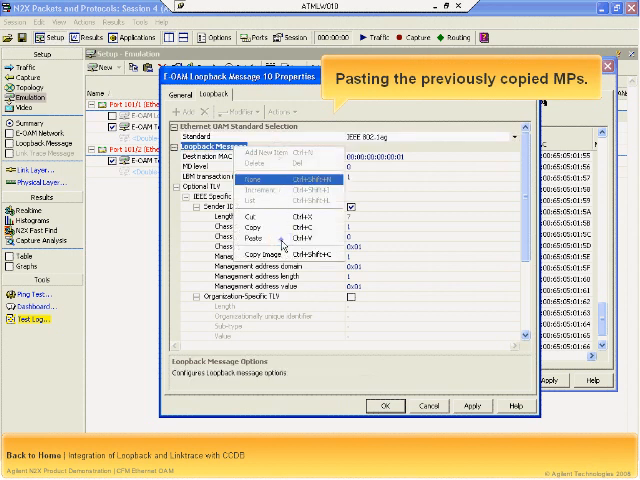
pyautogui.click(240, 238)
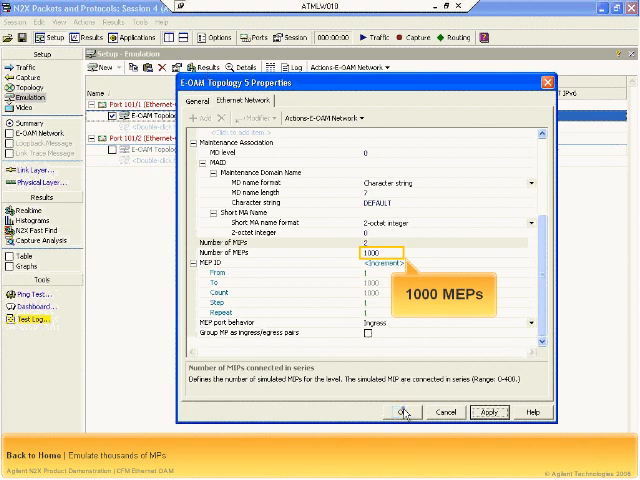
# Confirm the 1000-MEP topology settings and open the topology's CCDB window.
pyautogui.click(403, 412)
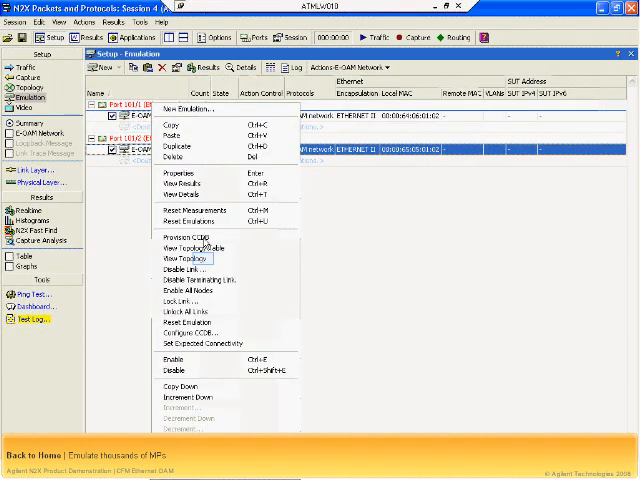
pyautogui.click(185, 258)
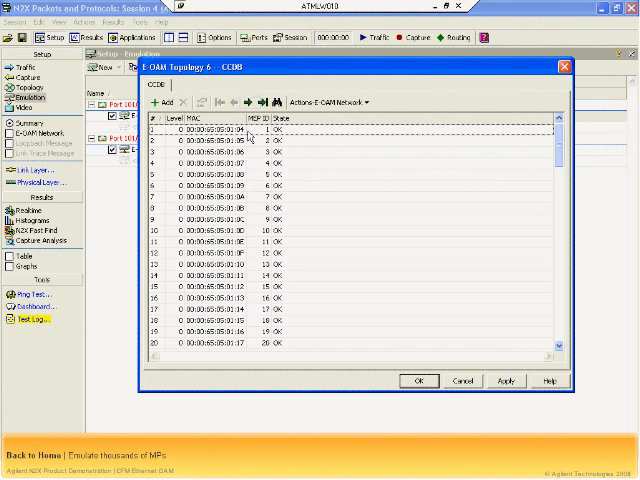
# Add E-OAM Link Trace Message 11 and begin editing its burst size of 100.
pyautogui.click(248, 103)
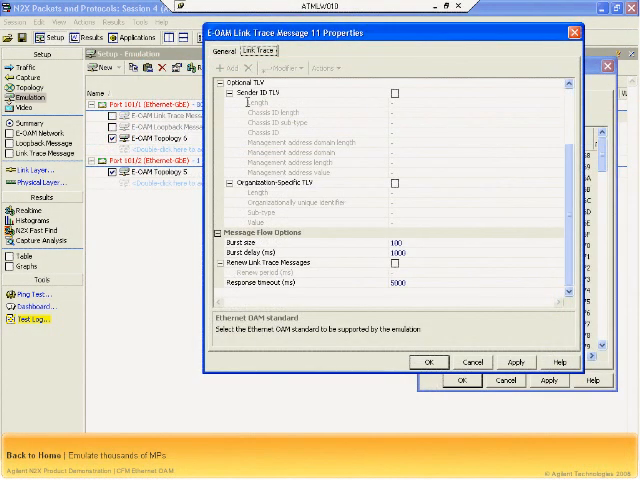
pyautogui.click(405, 246)
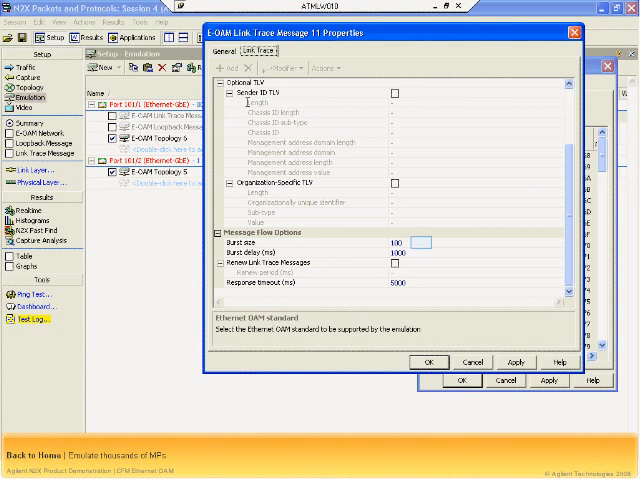